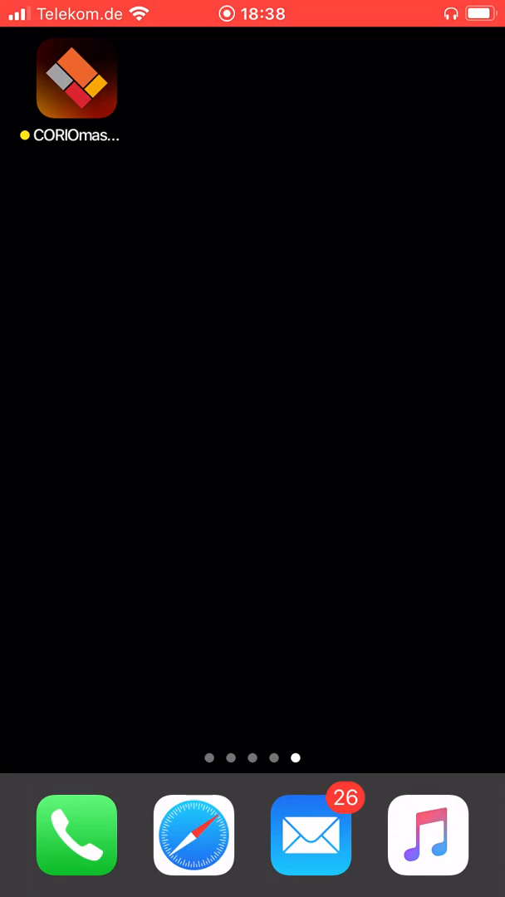
Launch the CORIOmaster app from the Home Screen
click(74, 83)
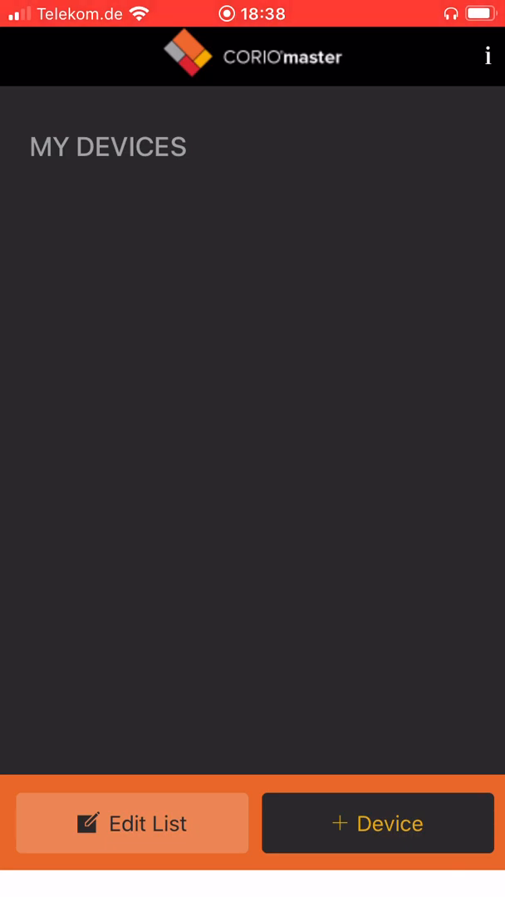
Start a new device named 'Coriomaster mini' with network address 192.168.0.101
click(377, 824)
text(Cori)
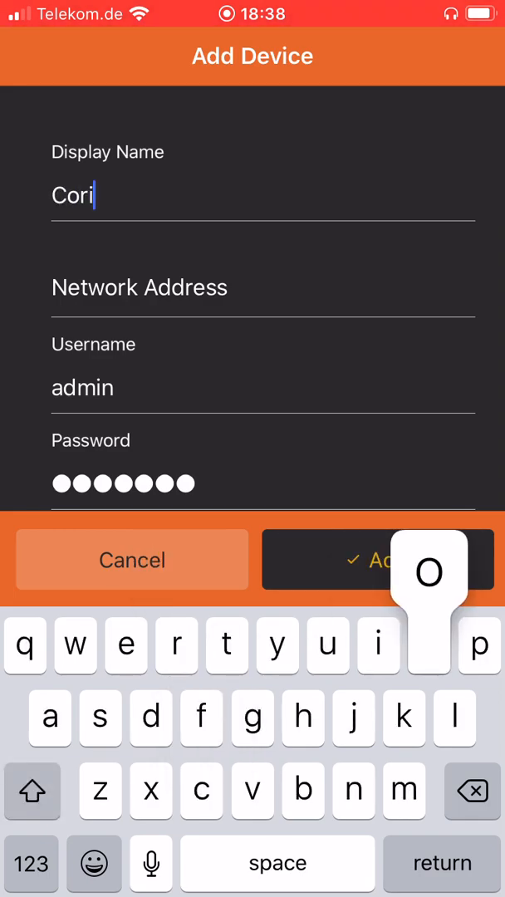
text(omaster)
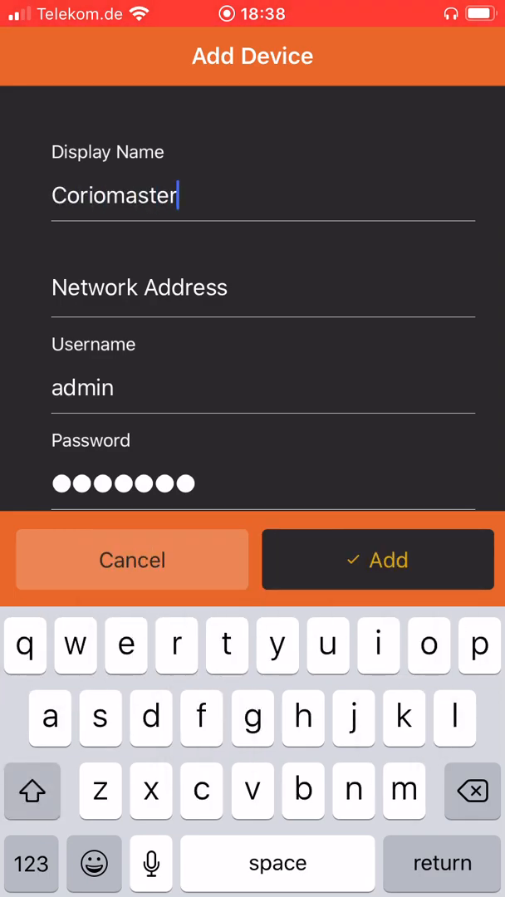
text(mini)
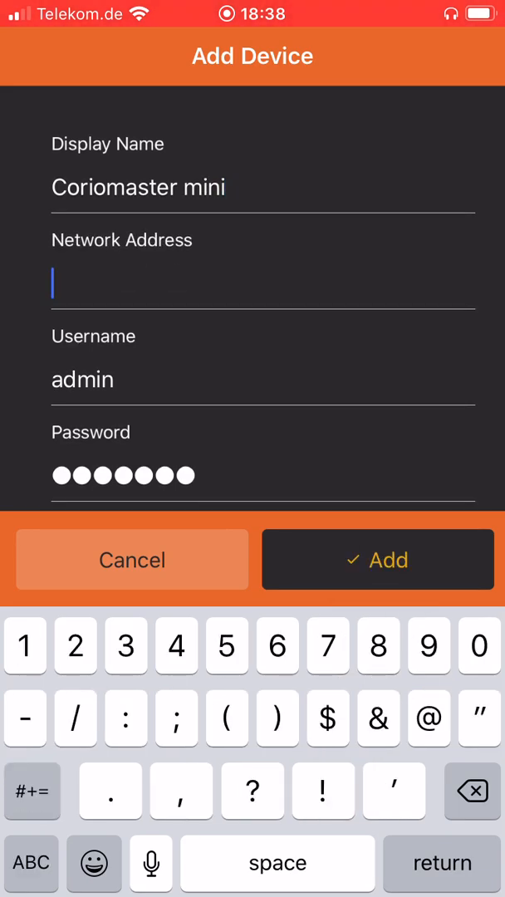
text(192)
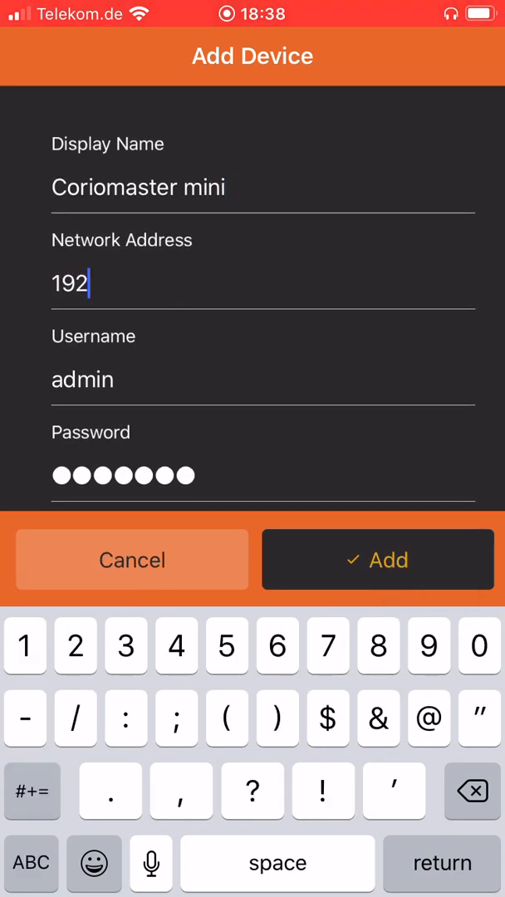
text(.168.0)
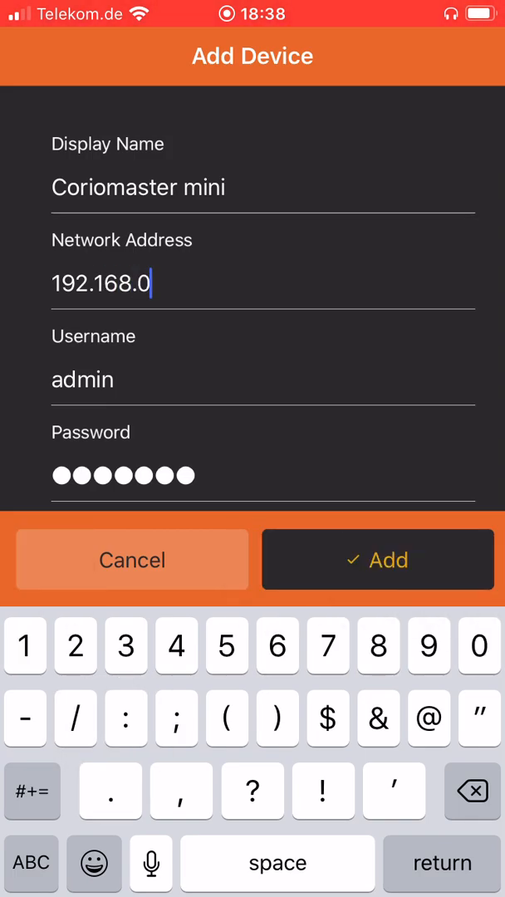
text(.10)
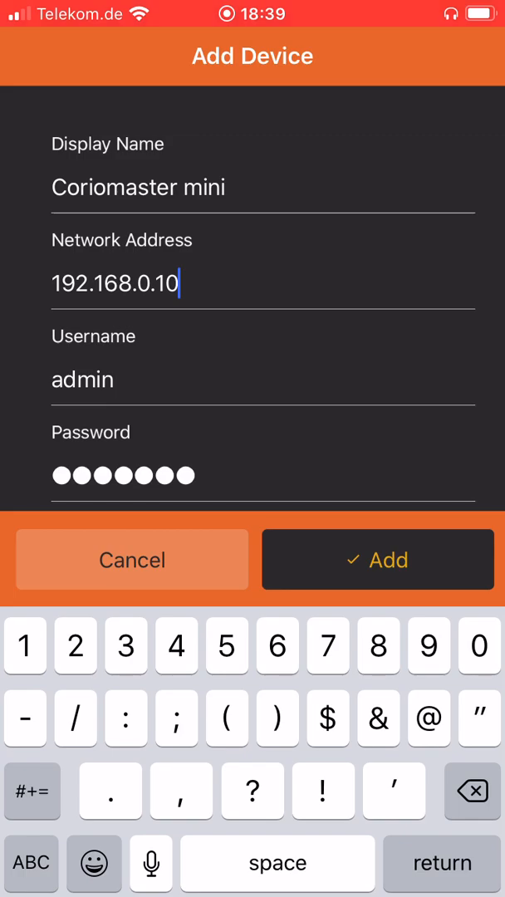
text(1)
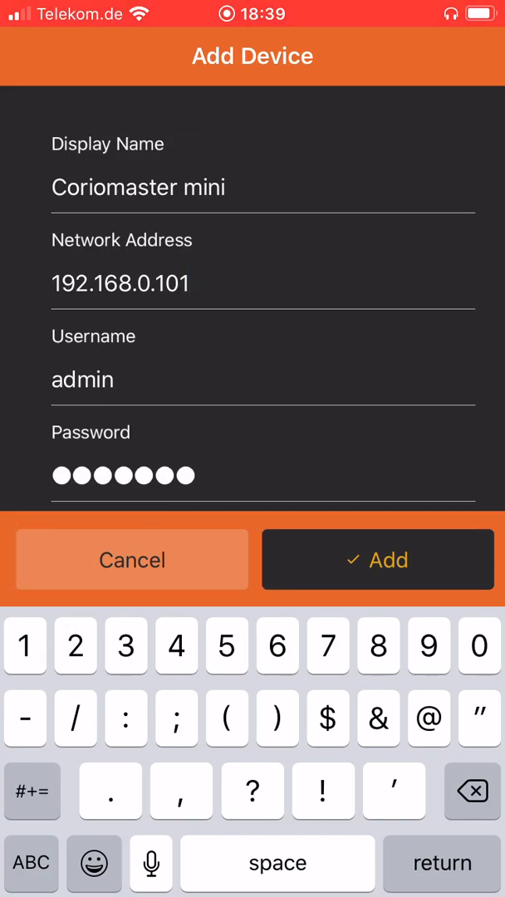
Keep the Automatic connection type and add Coriomaster mini to My Devices
scroll(down, 3)
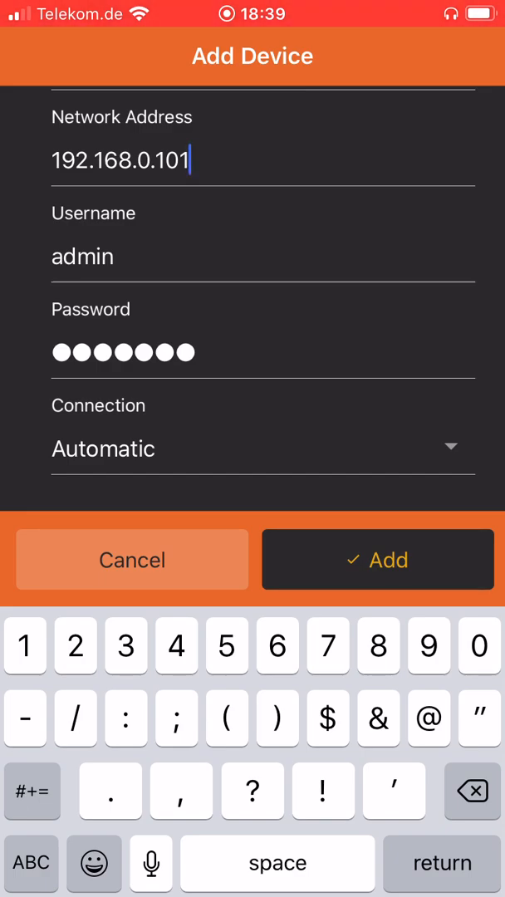
click(252, 449)
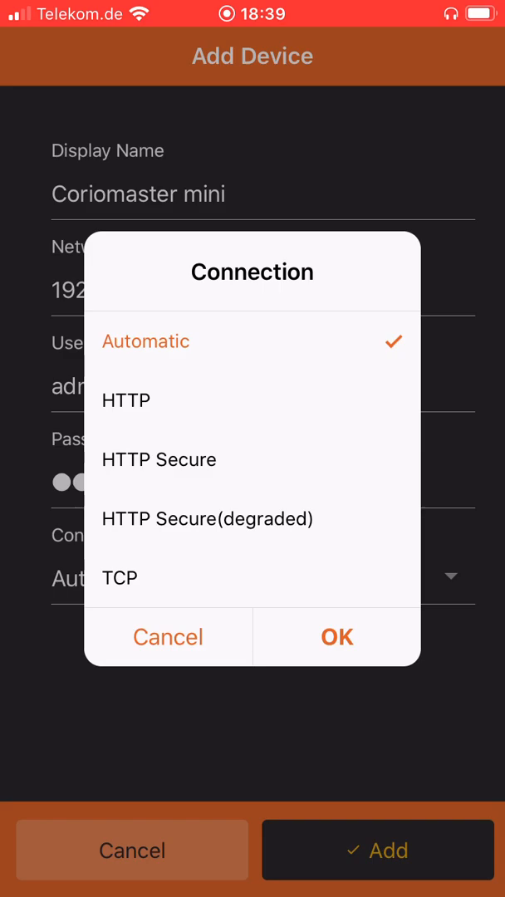
click(337, 636)
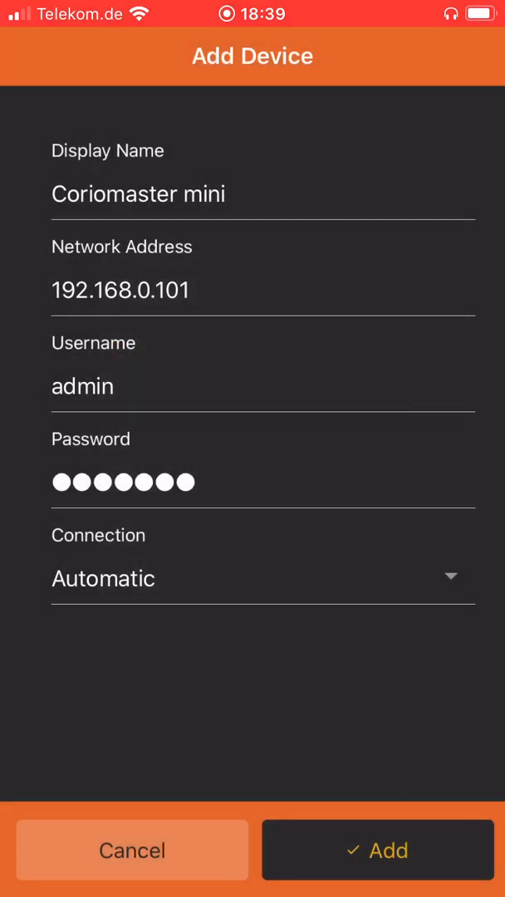
click(377, 873)
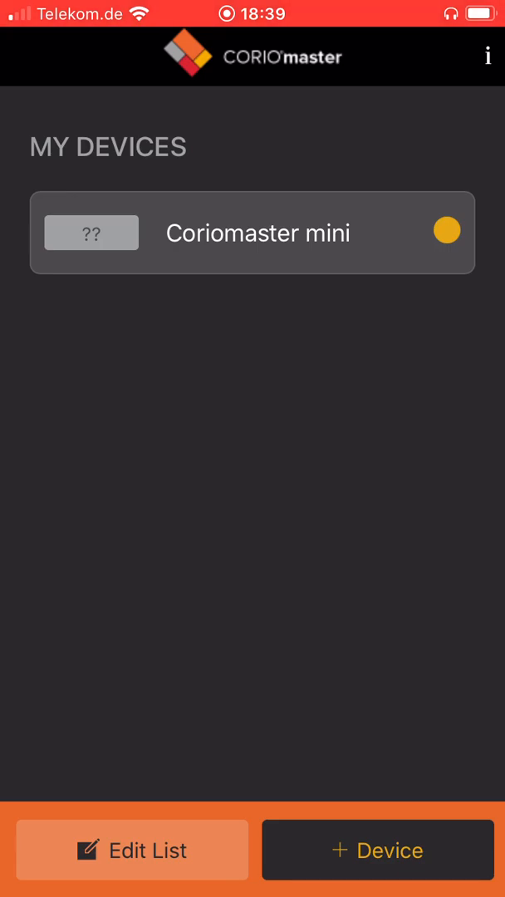
Connect to Coriomaster mini, recall BG_FullScreen on Canvas1 and show its window inputs
click(252, 232)
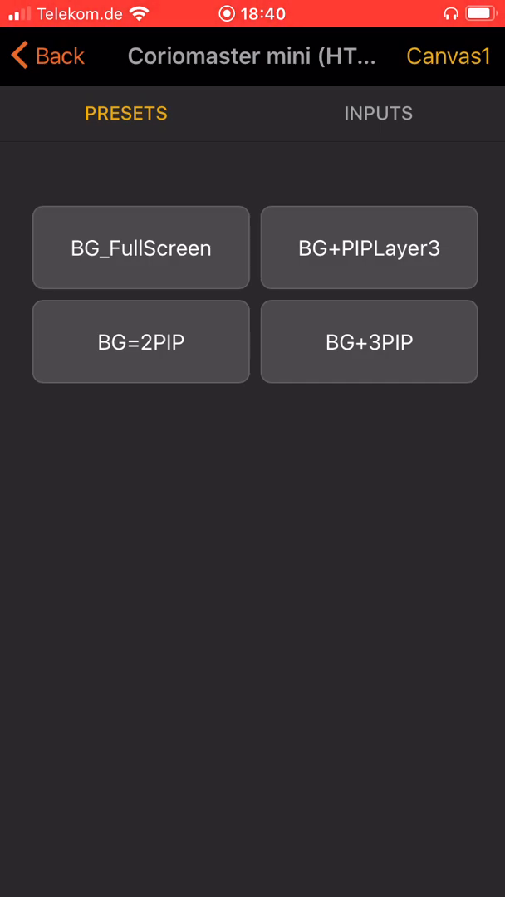
click(140, 247)
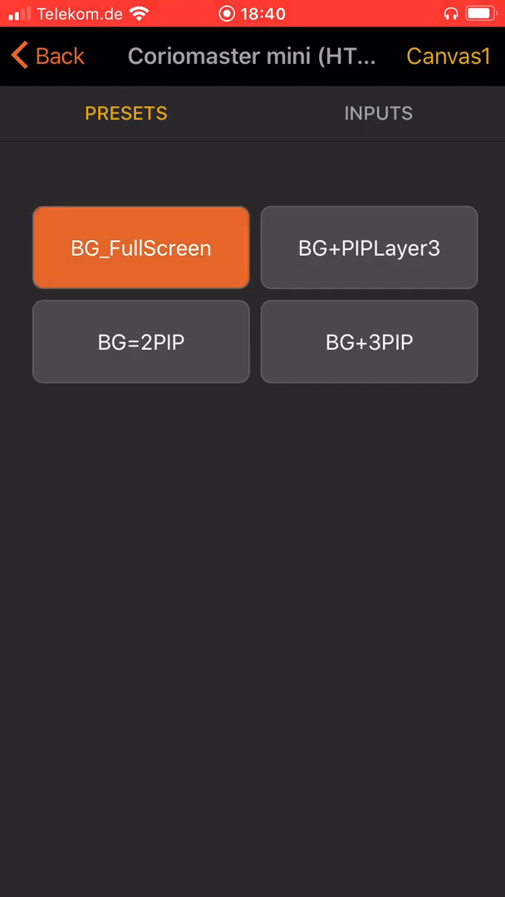
click(369, 342)
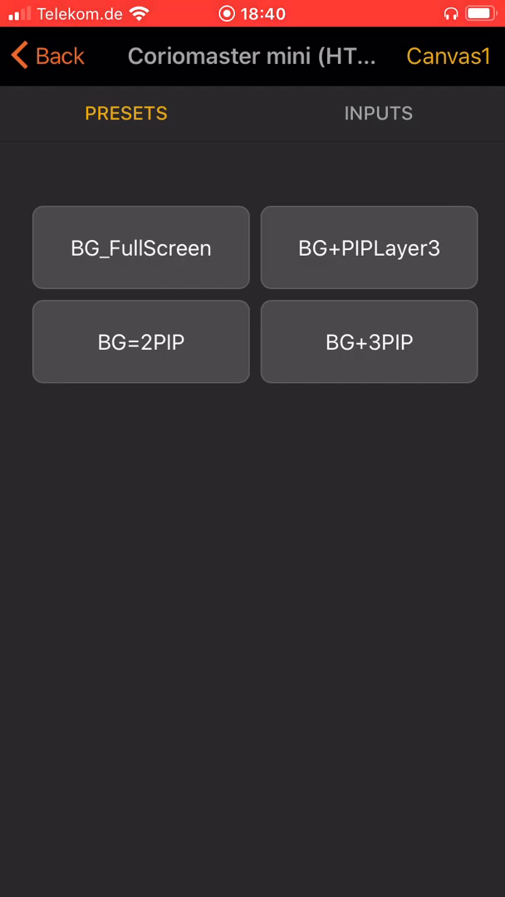
click(379, 113)
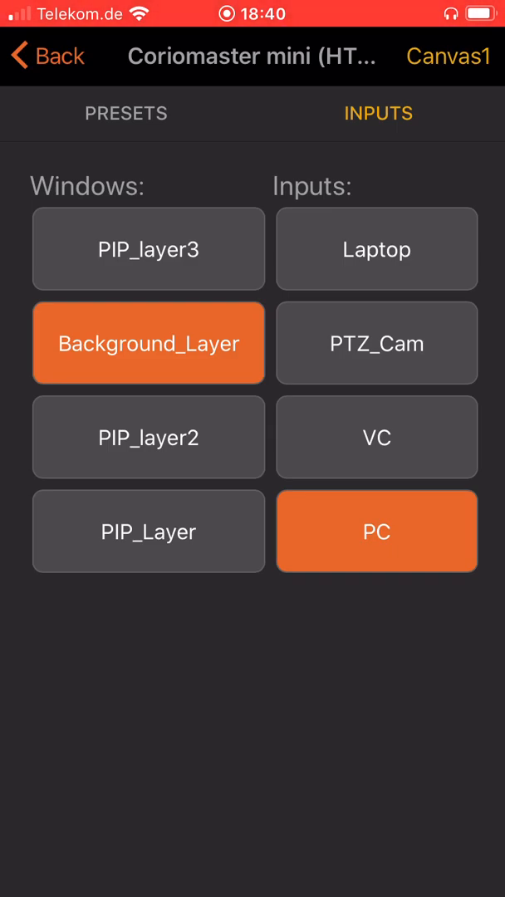
Feed Background_Layer from Laptop, then PTZ_Cam, and return to Canvas1 presets
click(375, 249)
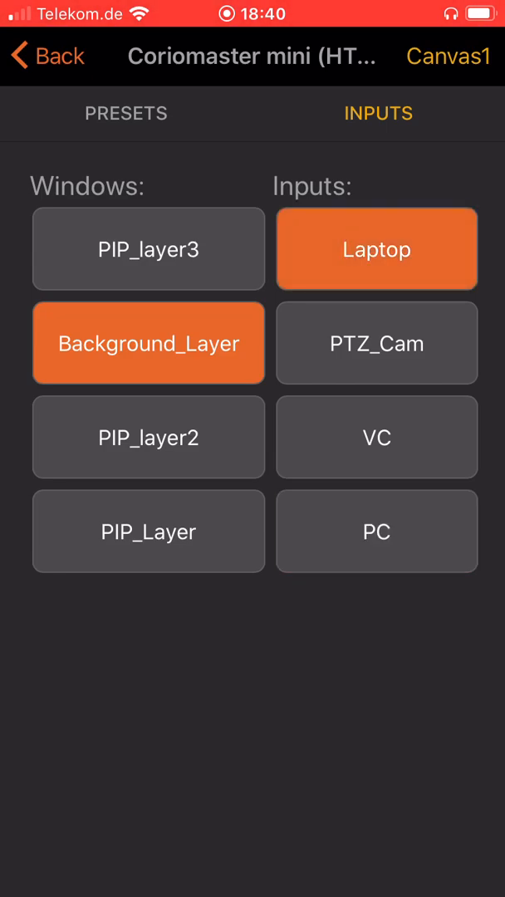
click(375, 342)
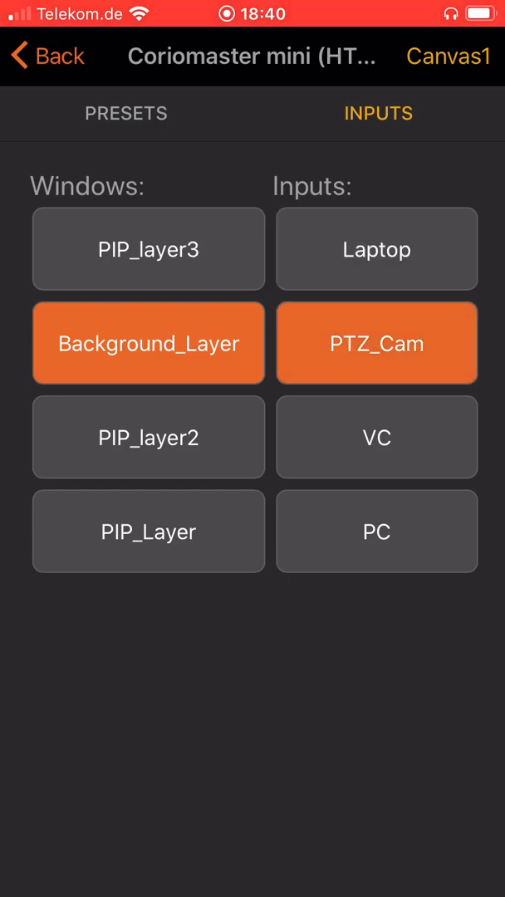
click(126, 113)
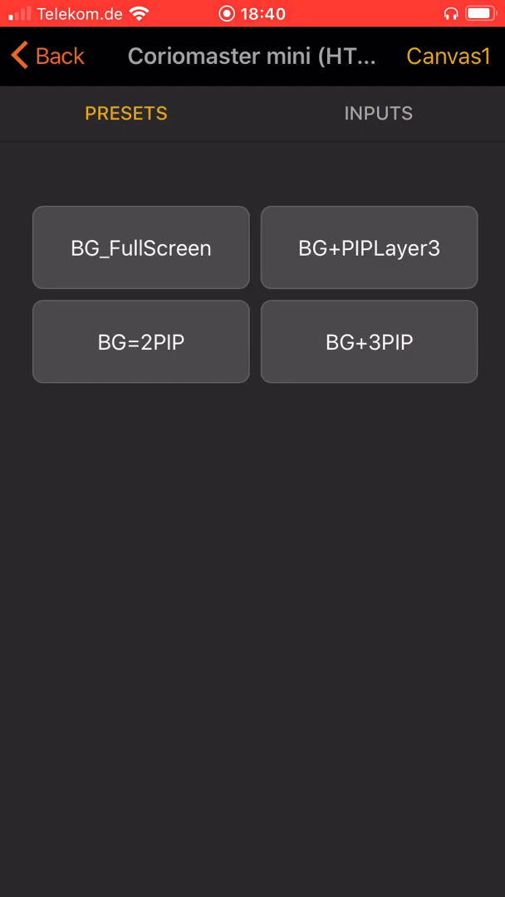
Recall the BG+3PIP preset on Canvas1 and bring up the canvas selection list
click(369, 342)
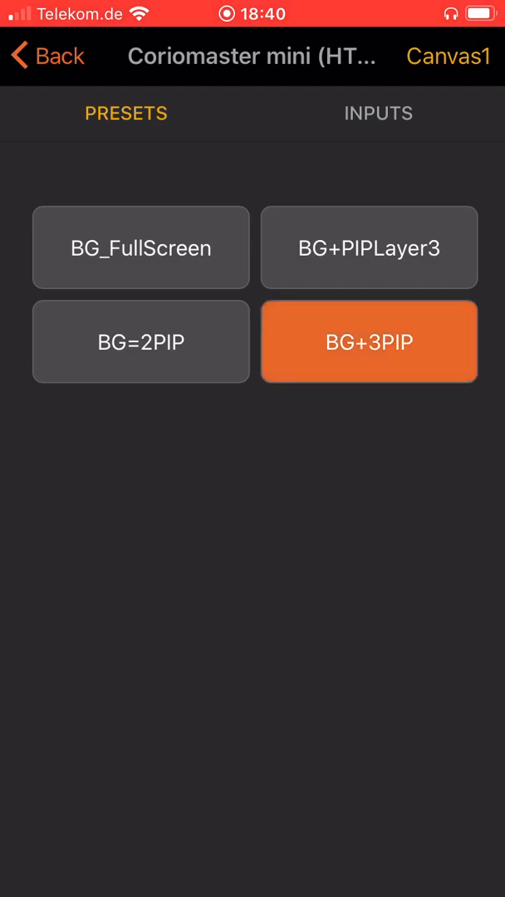
click(368, 342)
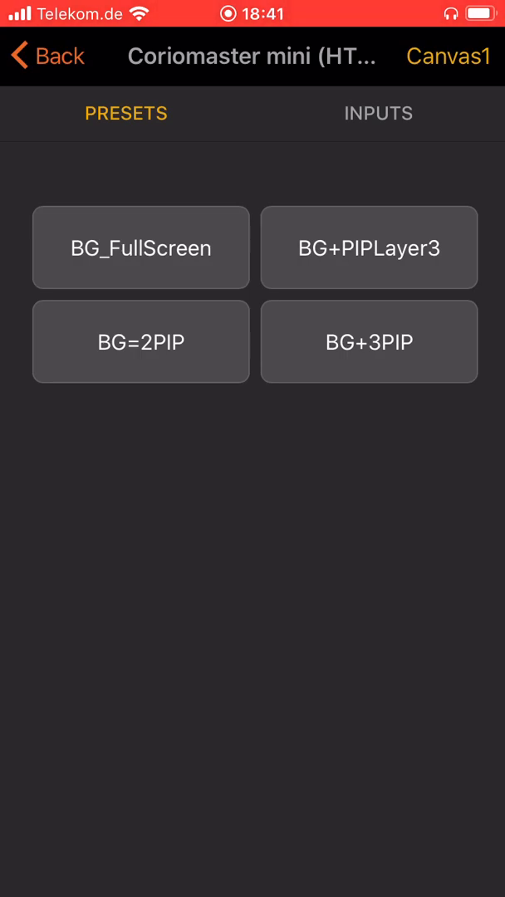
click(445, 60)
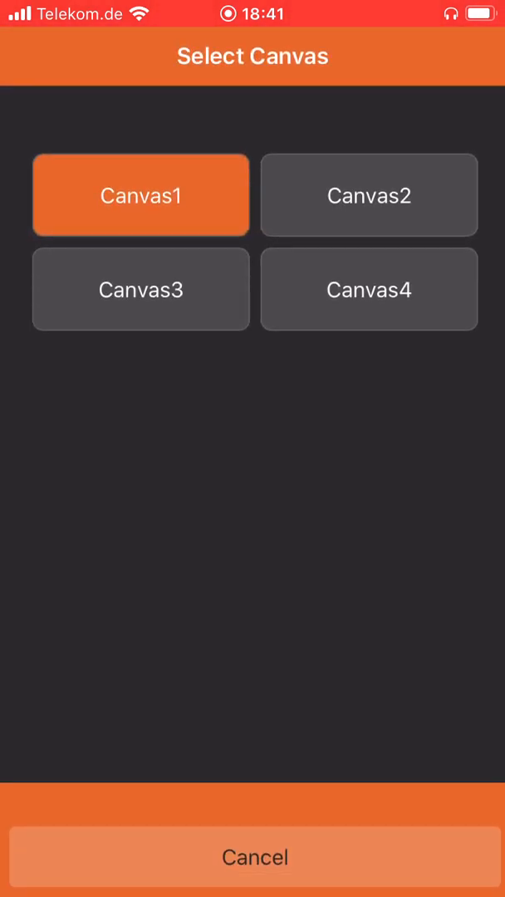
Switch control to Canvas2 and send the VC input to its Window2
click(369, 194)
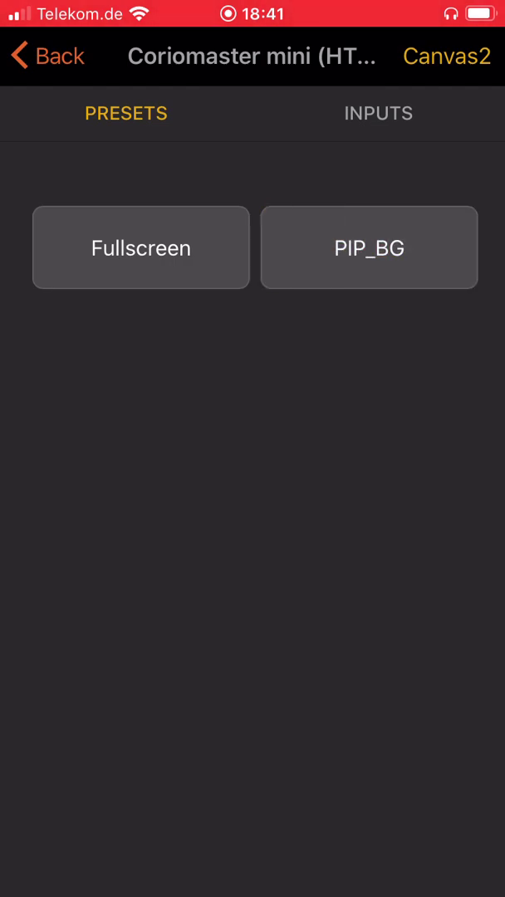
click(379, 113)
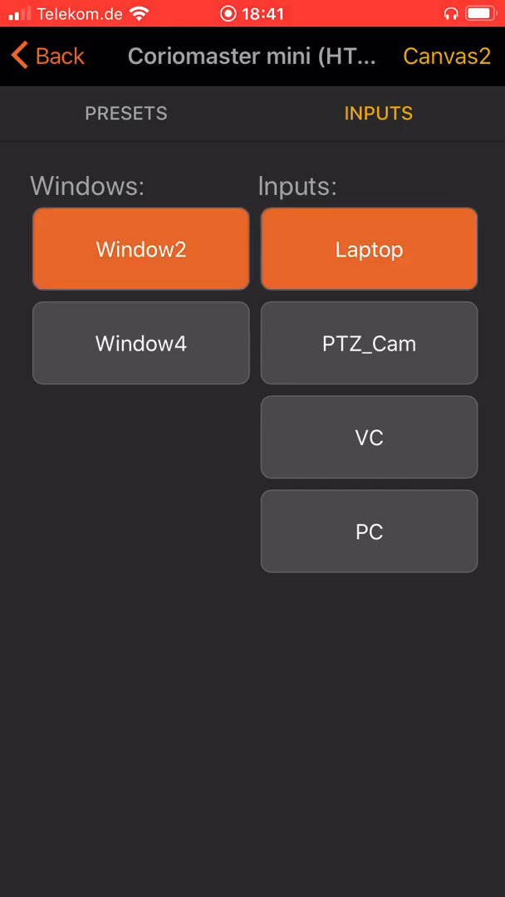
click(369, 437)
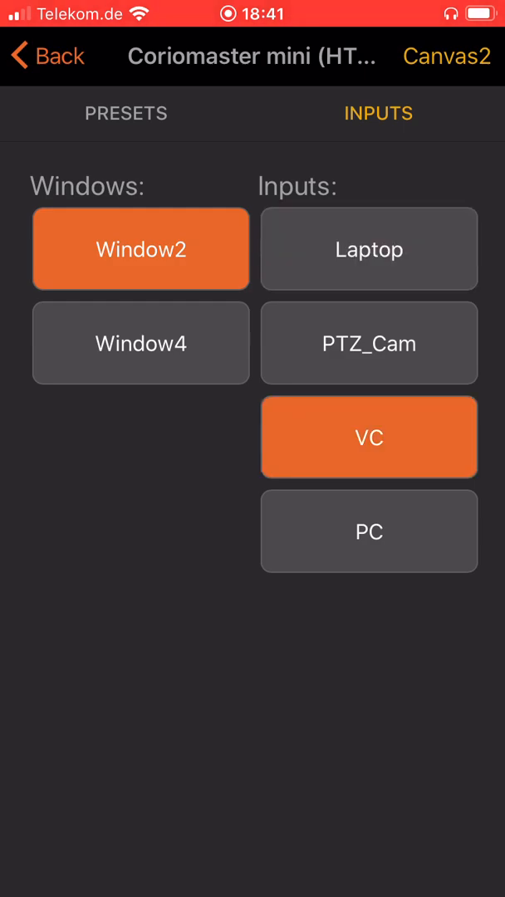